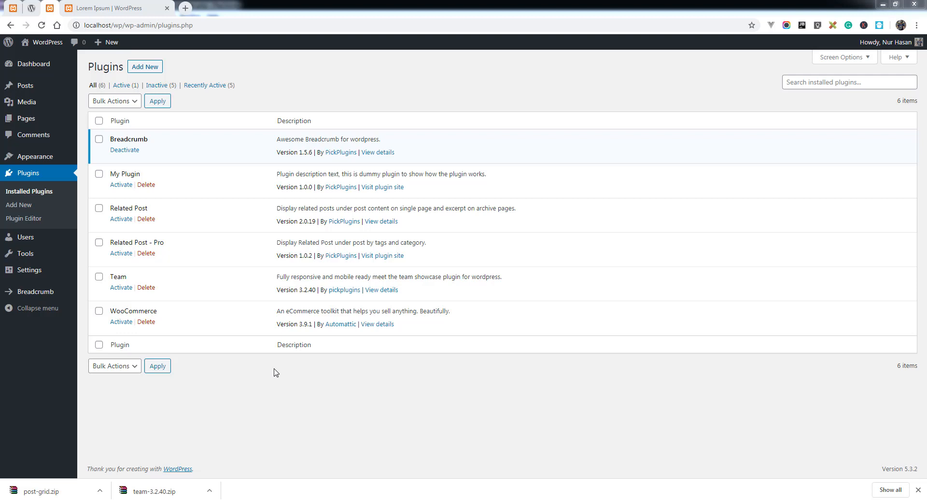
Leave the installed plugins list for the Add New plugins page
double_click(129, 139)
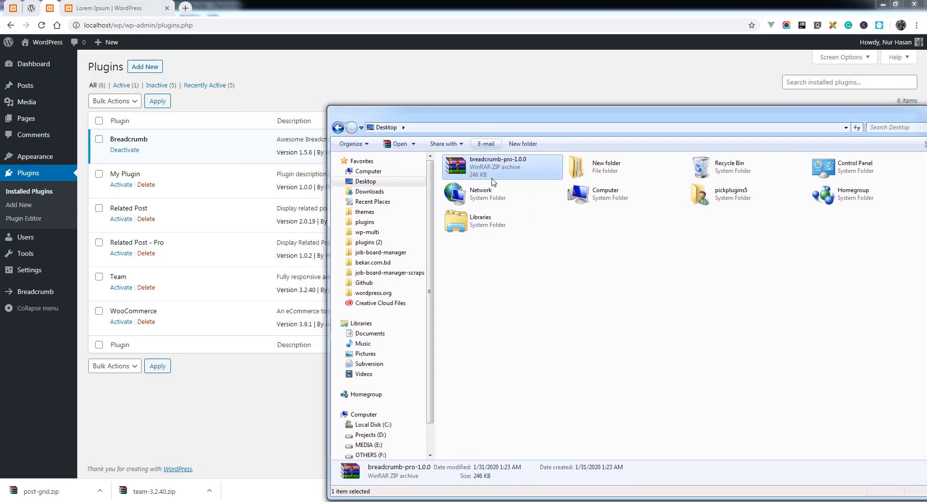
mouse_move(507, 172)
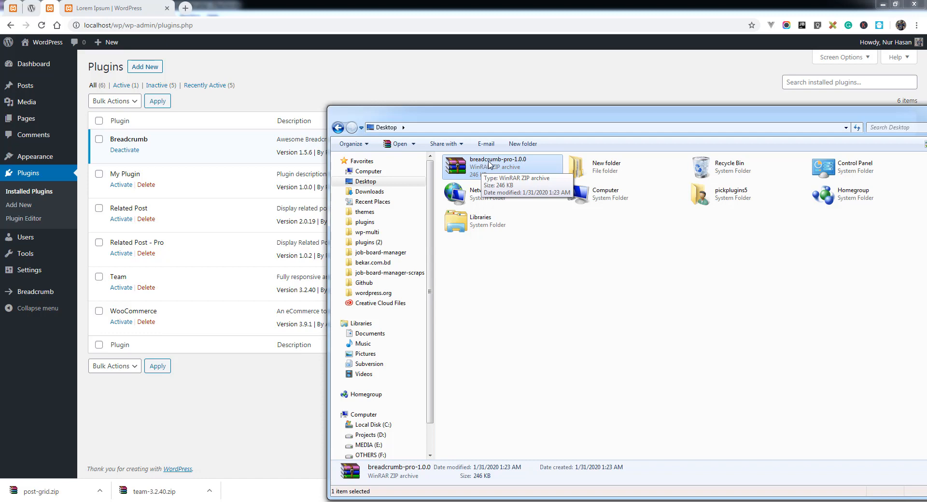
mouse_move(522, 165)
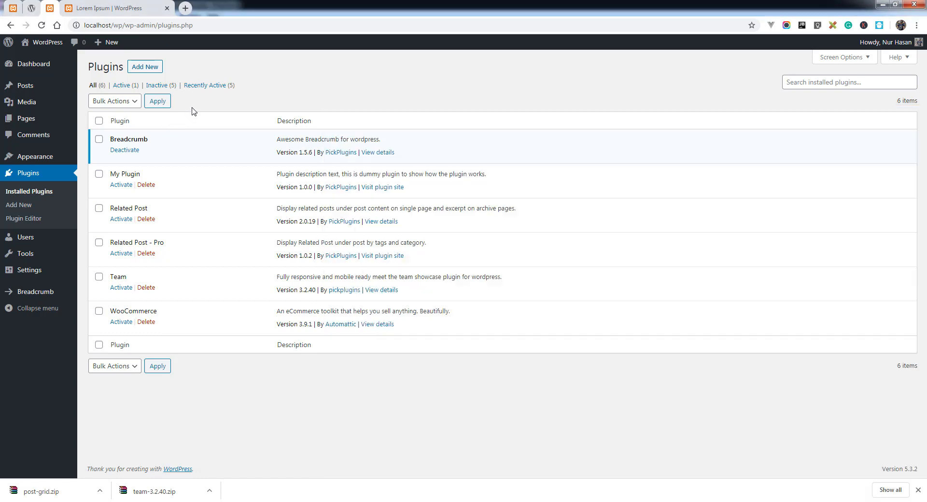
double_click(128, 139)
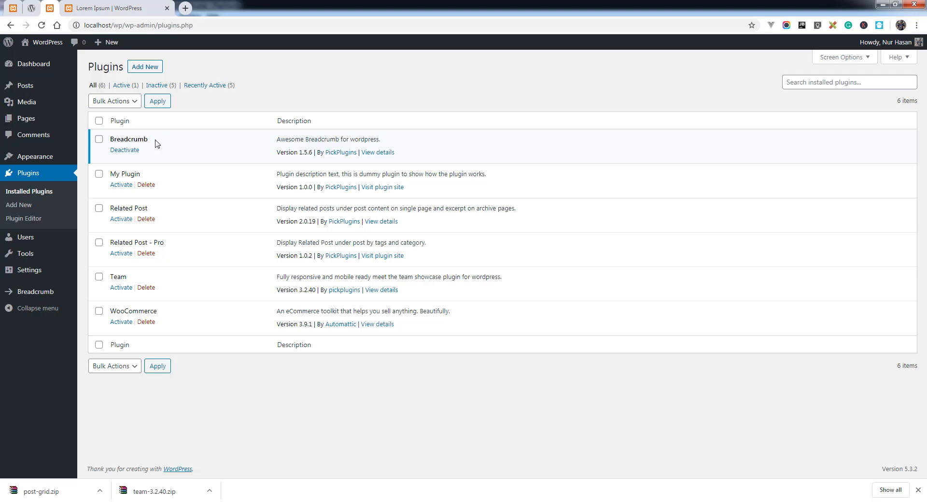
double_click(127, 139)
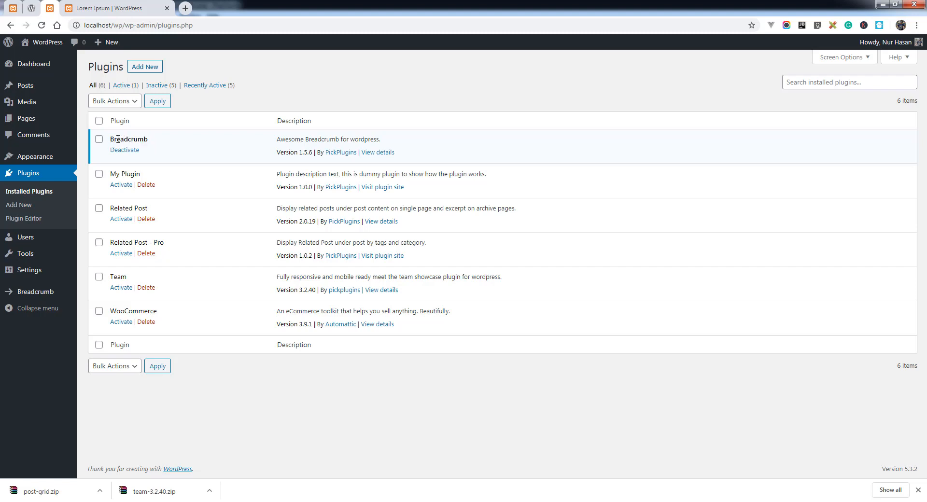
click(145, 67)
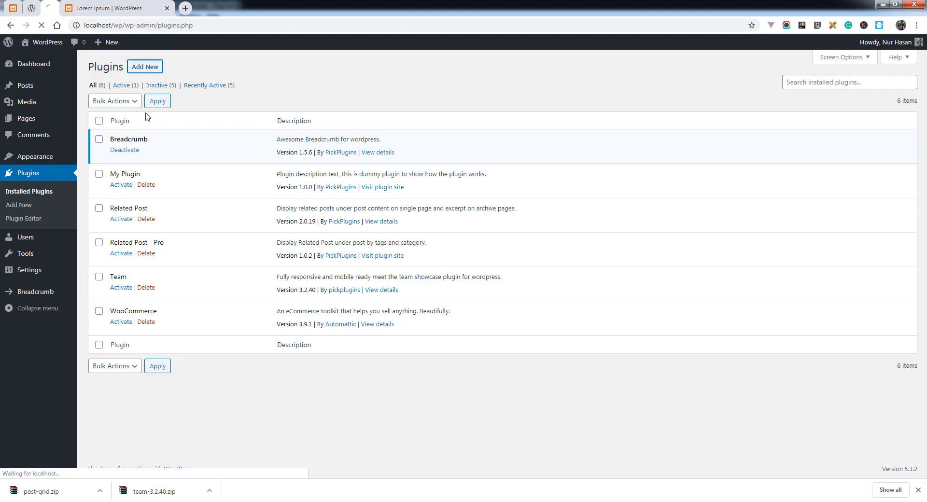
mouse_move(182, 172)
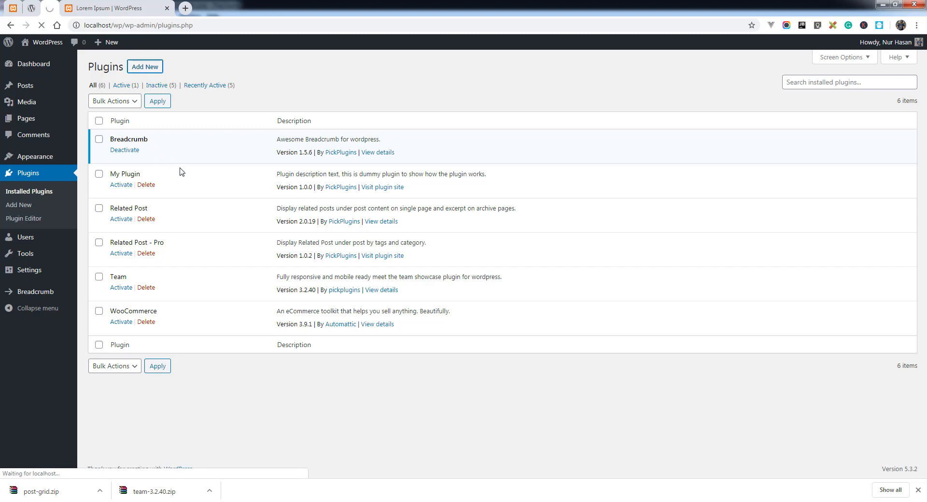
Upload breadcrumb-pro-1.0.0.zip through the Upload Plugin form
click(145, 67)
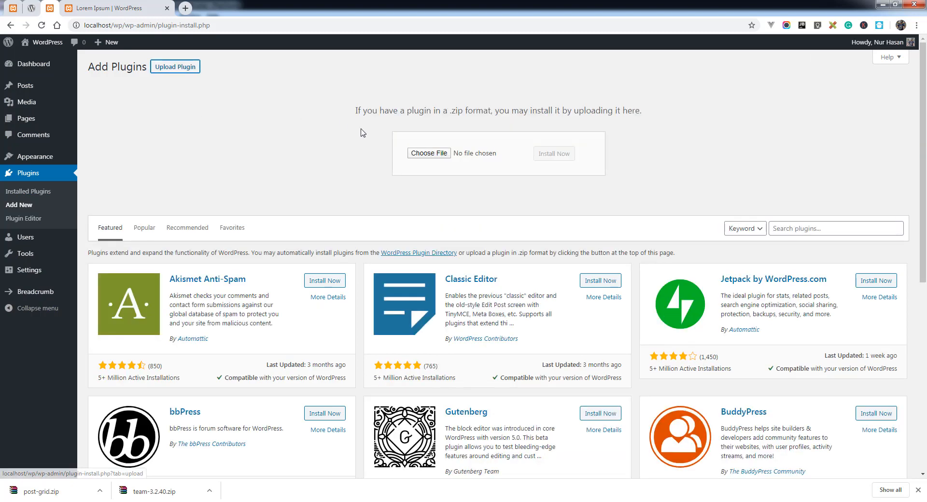
click(429, 153)
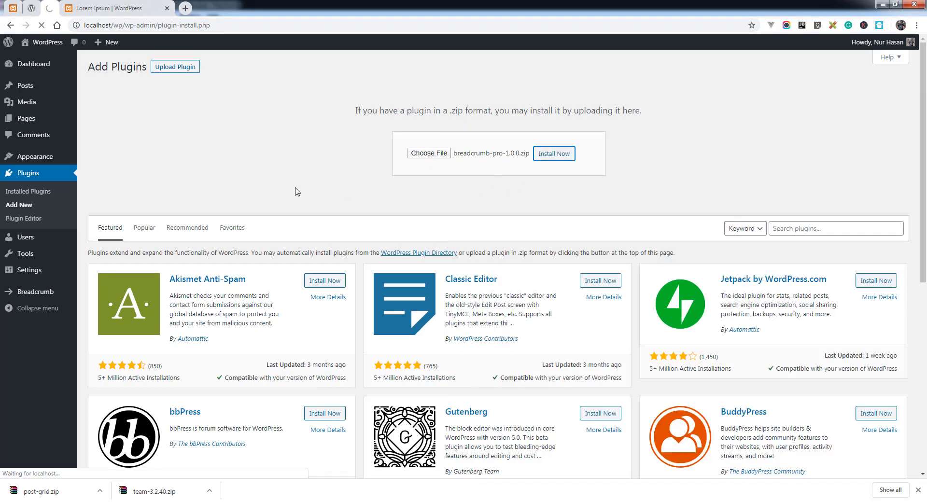
Install breadcrumb-pro-1.0.0.zip and activate the Breadcrumb Pro plugin
click(553, 153)
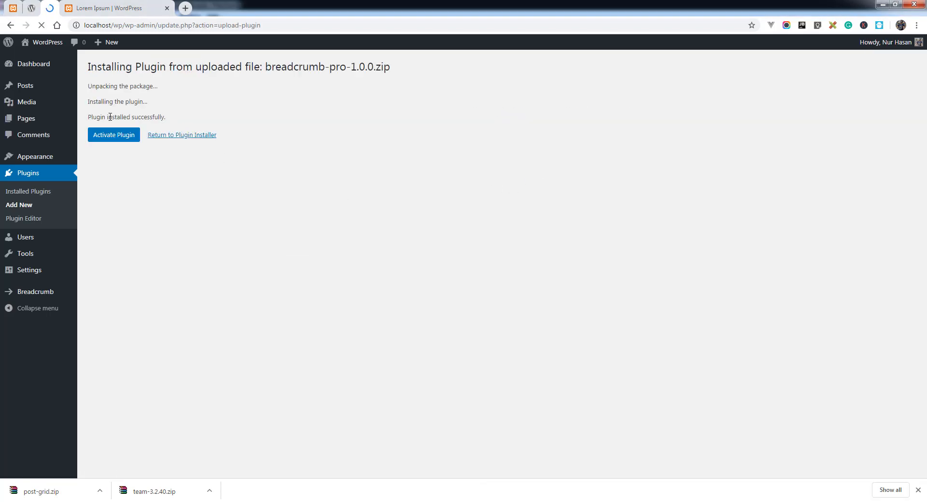
click(114, 134)
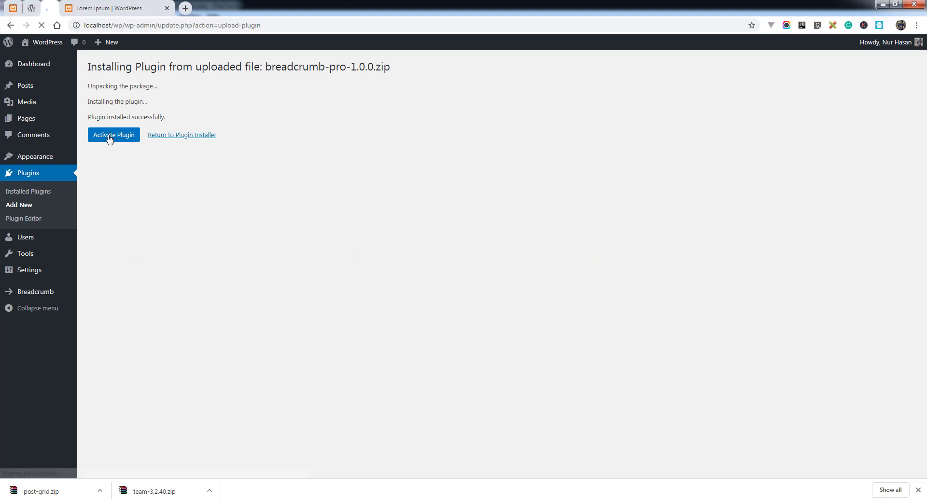
click(113, 135)
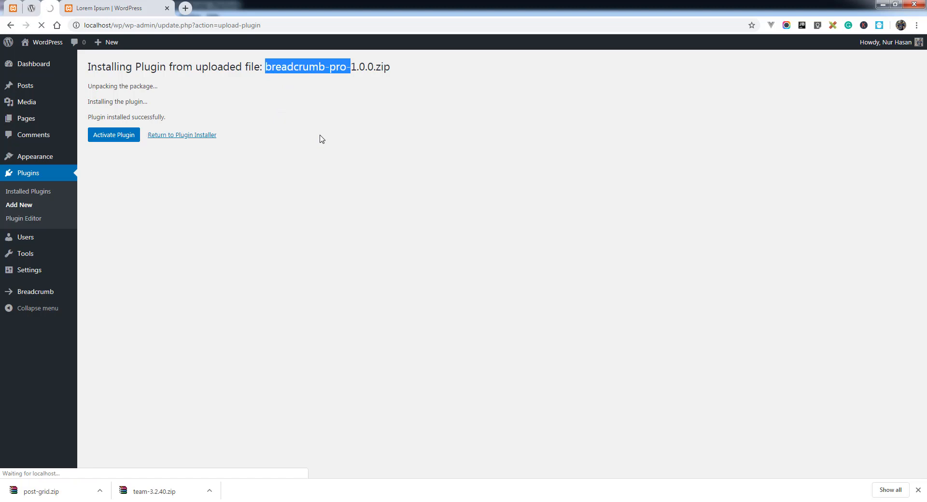
Deactivate the free Breadcrumb 1.5.6 plugin beside the active Breadcrumb - Pro 1.0.0
click(113, 134)
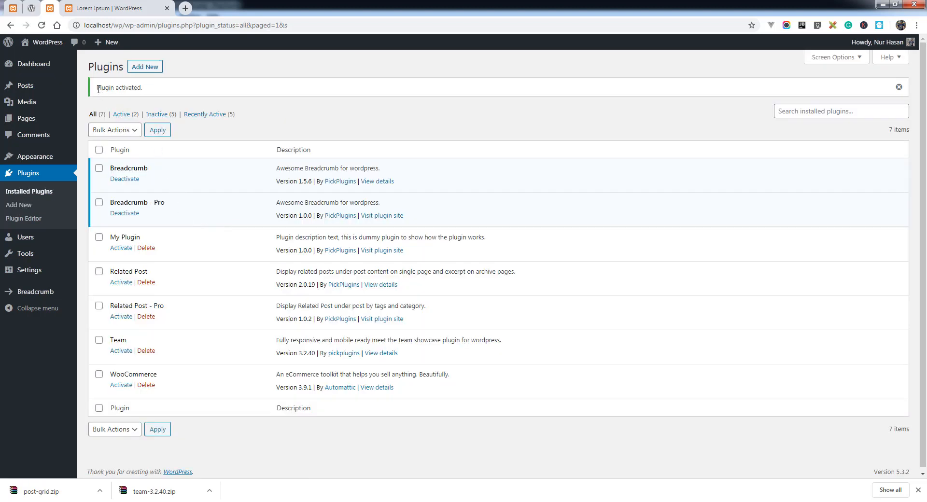
double_click(129, 168)
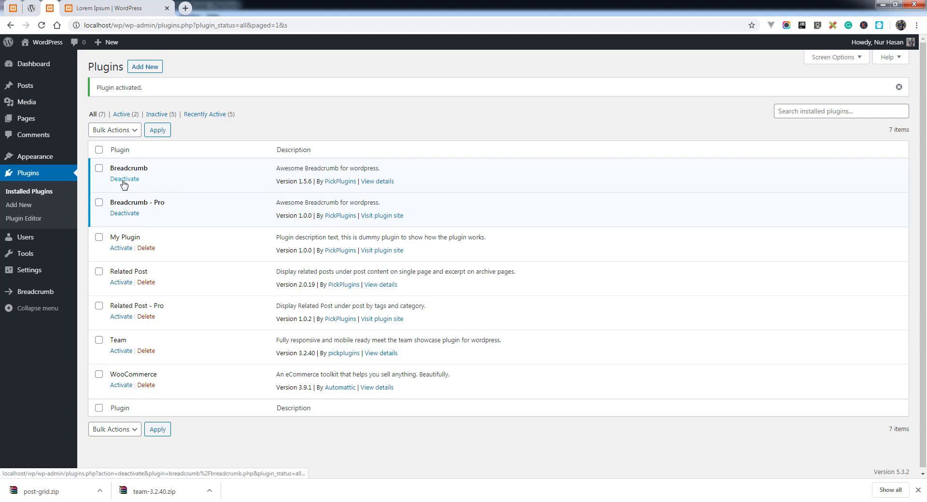
click(124, 178)
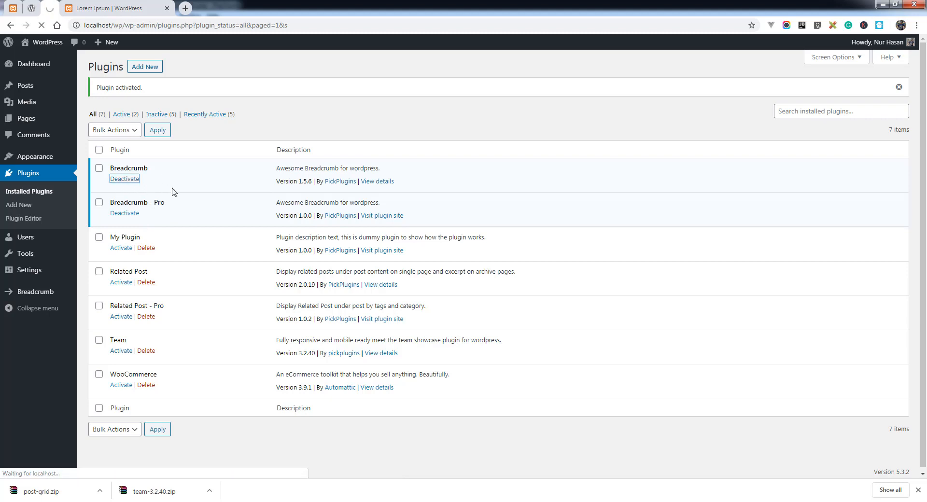
click(124, 178)
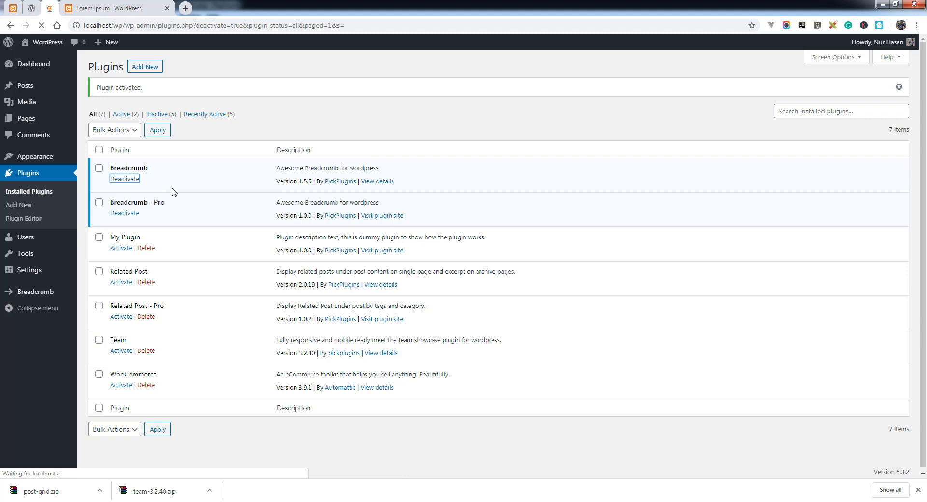
Reactivate the free Breadcrumb plugin that Breadcrumb - Pro requires
click(124, 178)
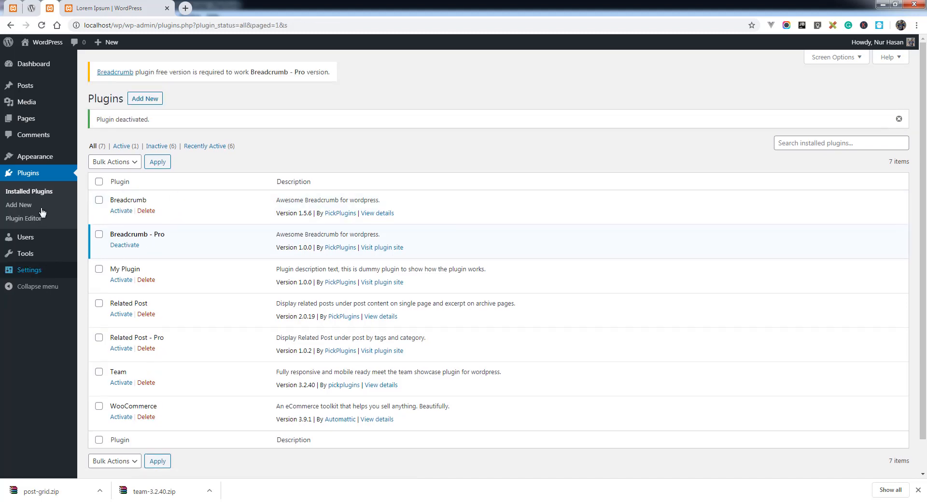
mouse_move(23, 218)
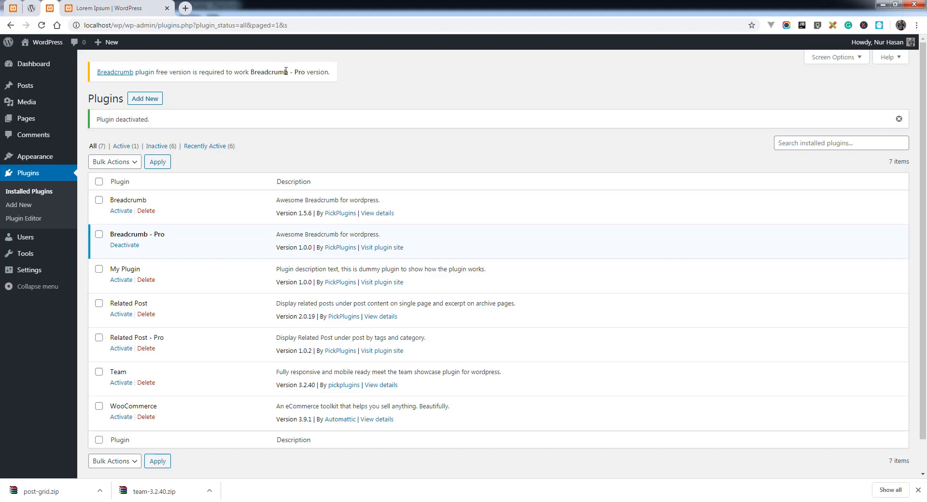
mouse_move(137, 226)
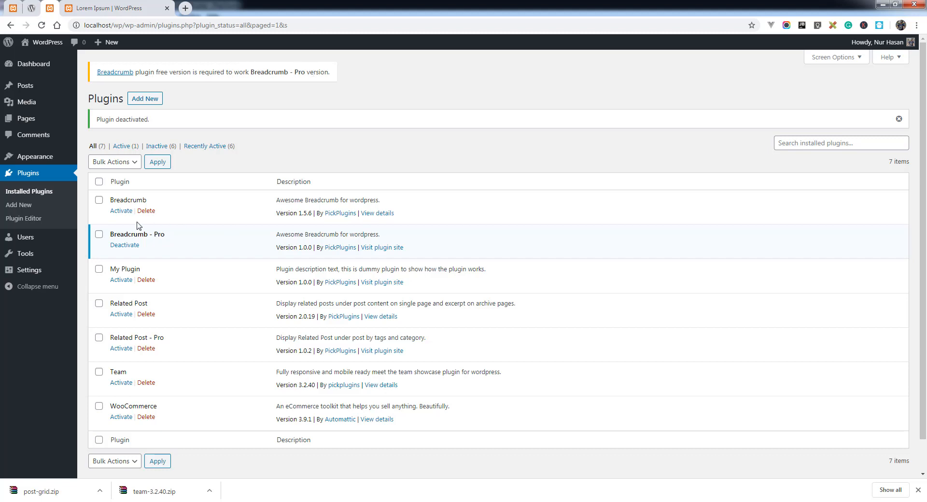
click(121, 210)
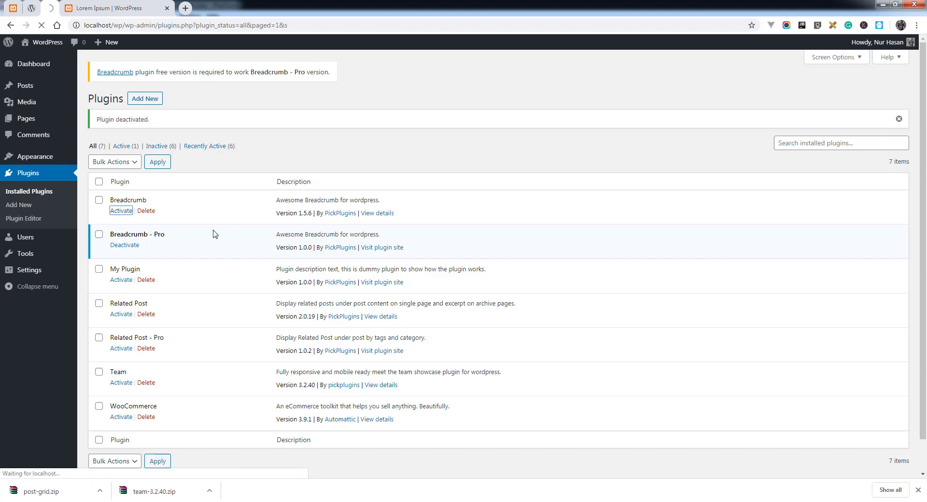
click(121, 210)
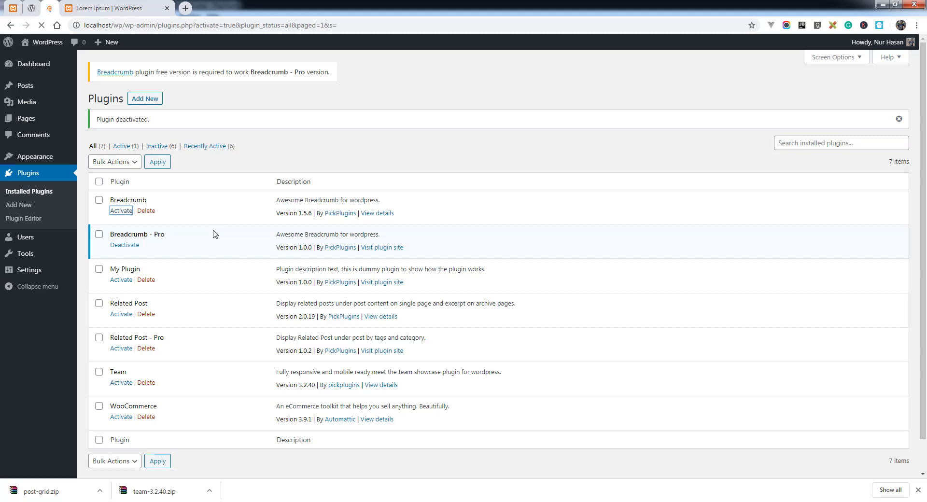
Confirm Breadcrumb and Breadcrumb - Pro both show as active, selecting the Breadcrumb name
click(121, 210)
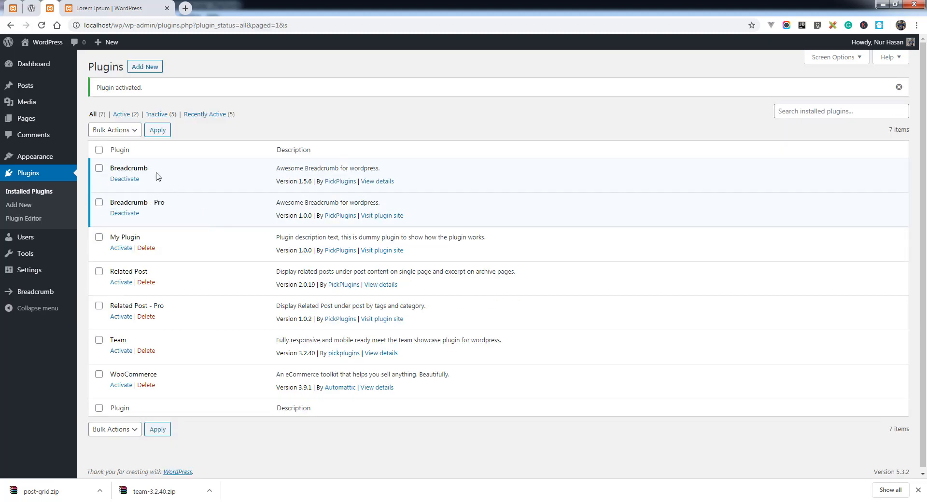
double_click(128, 167)
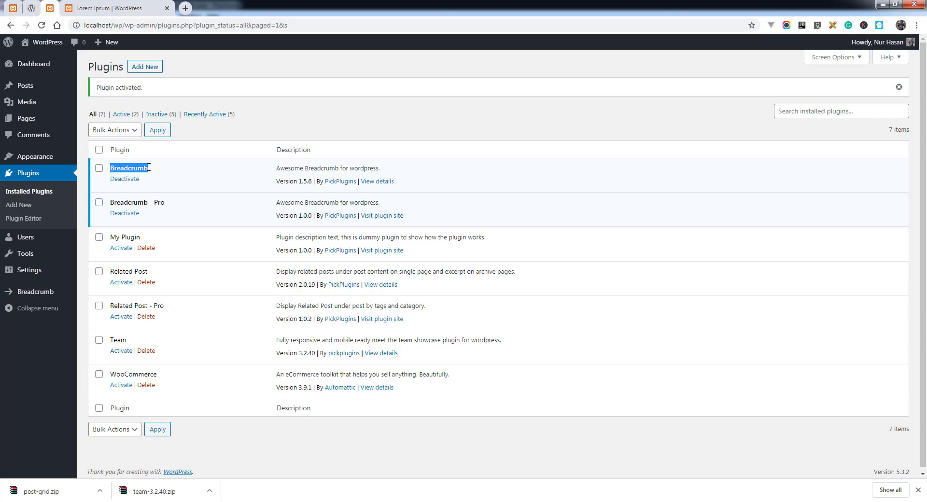
mouse_move(194, 188)
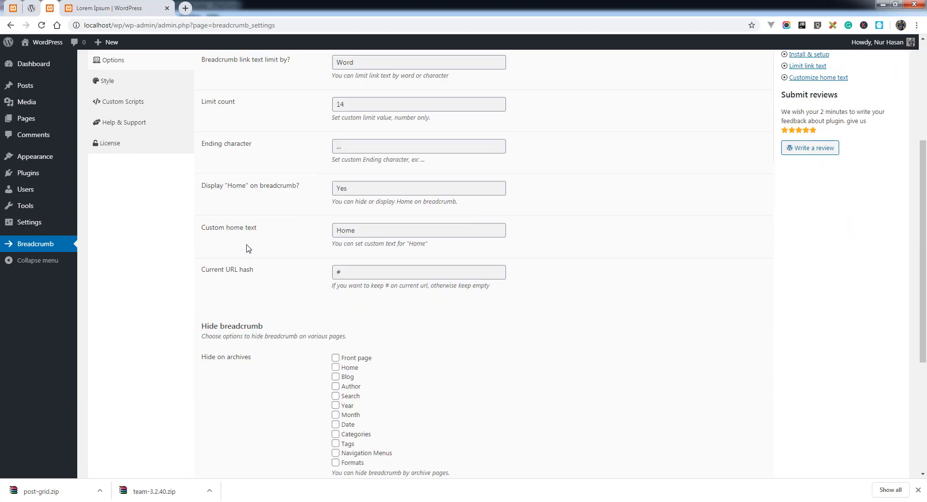
scroll(down, 3)
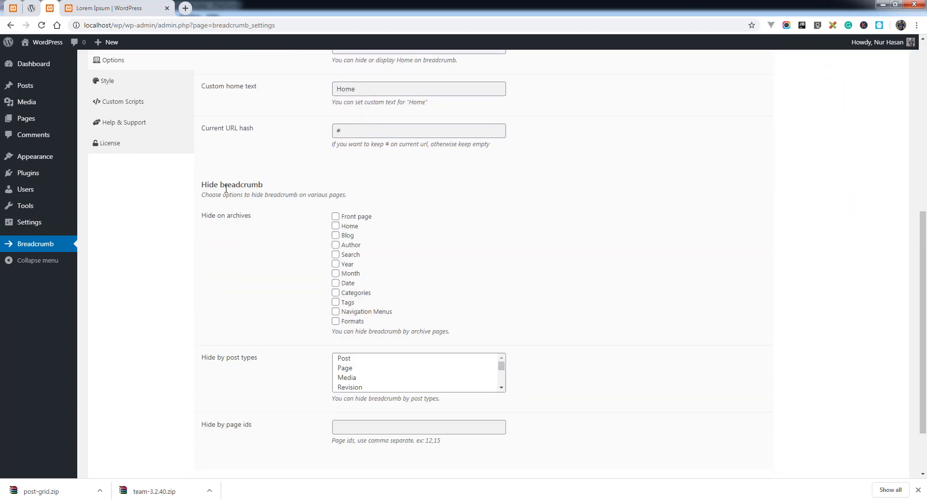
double_click(211, 215)
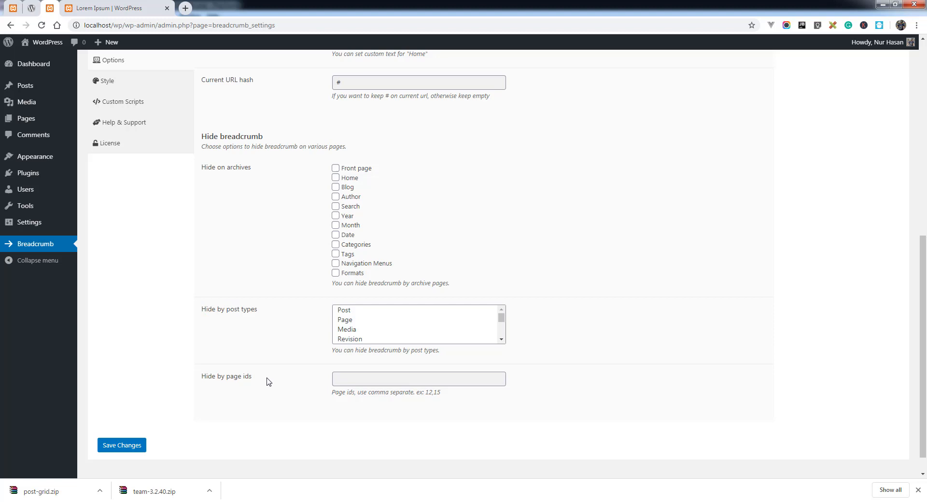
mouse_move(327, 381)
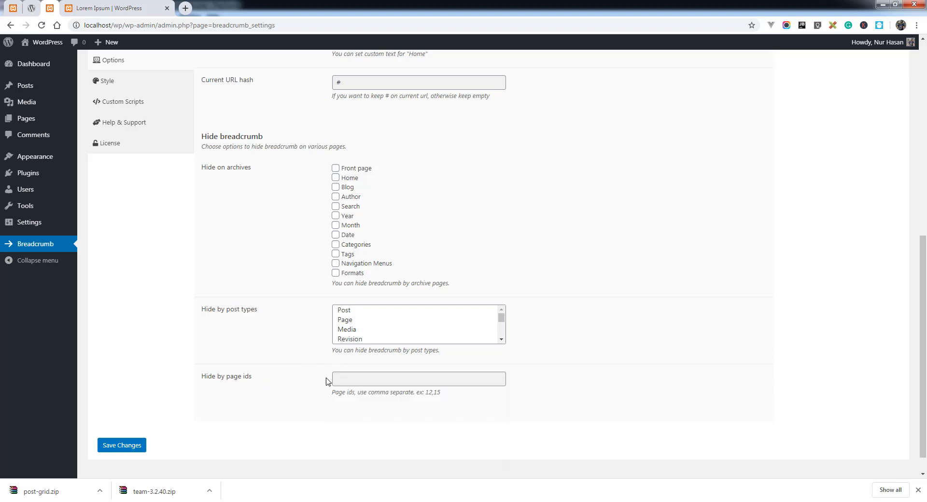
click(418, 379)
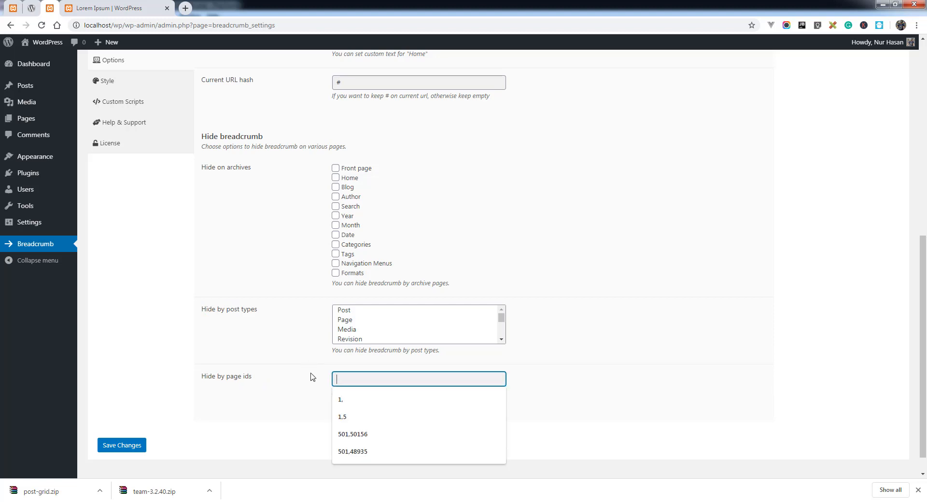
click(287, 338)
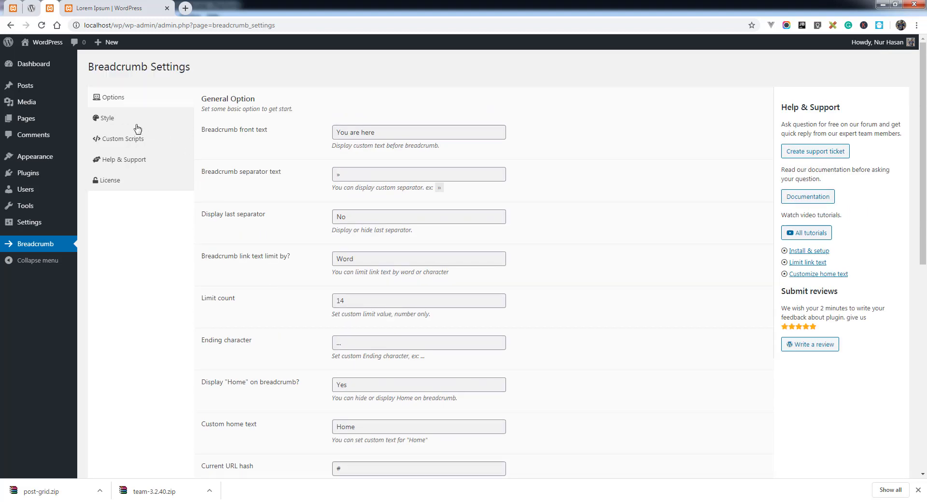
Choose a different breadcrumb theme under Style, then view Help & Support and License
click(107, 118)
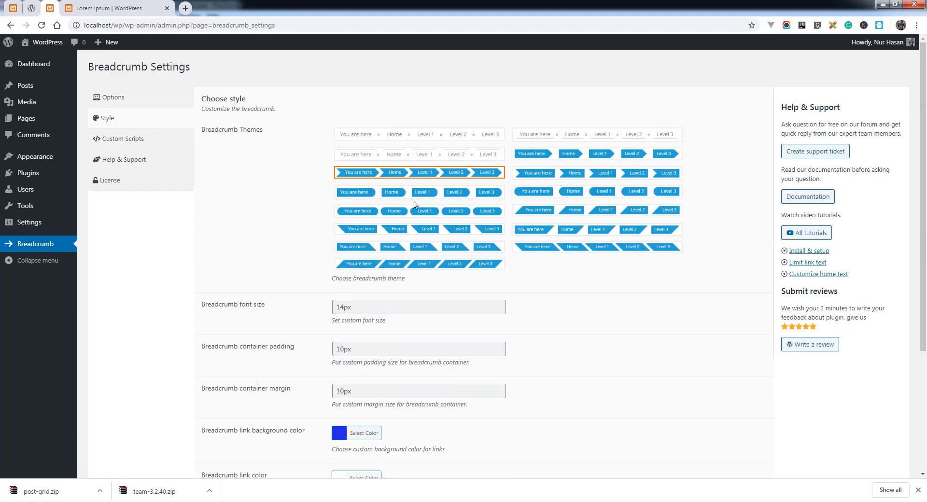
mouse_move(551, 176)
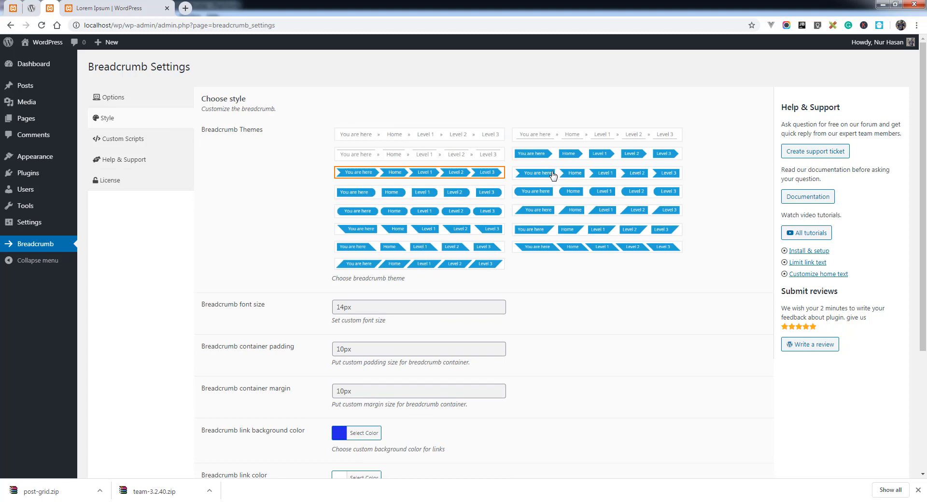
click(597, 173)
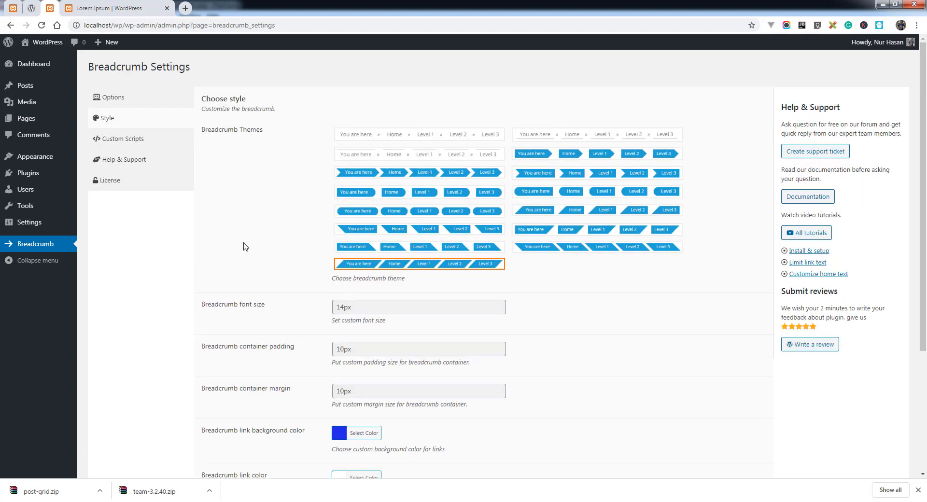
click(123, 160)
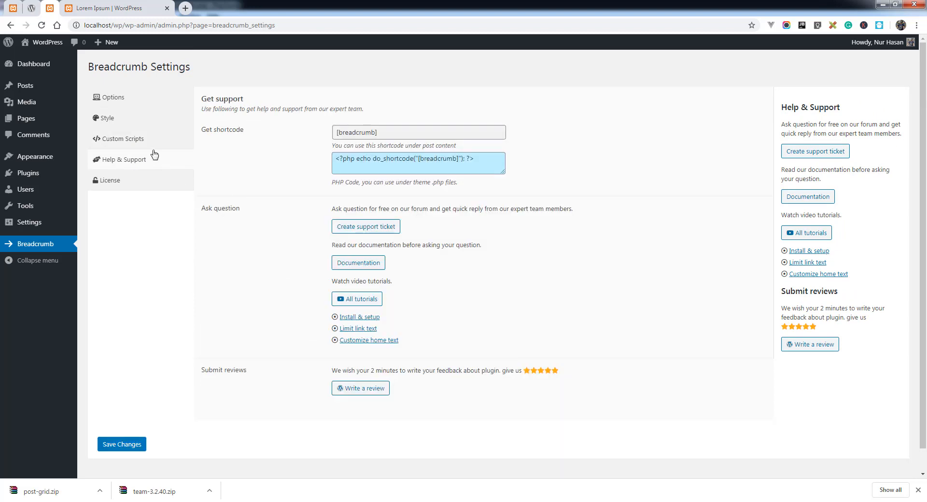
click(109, 179)
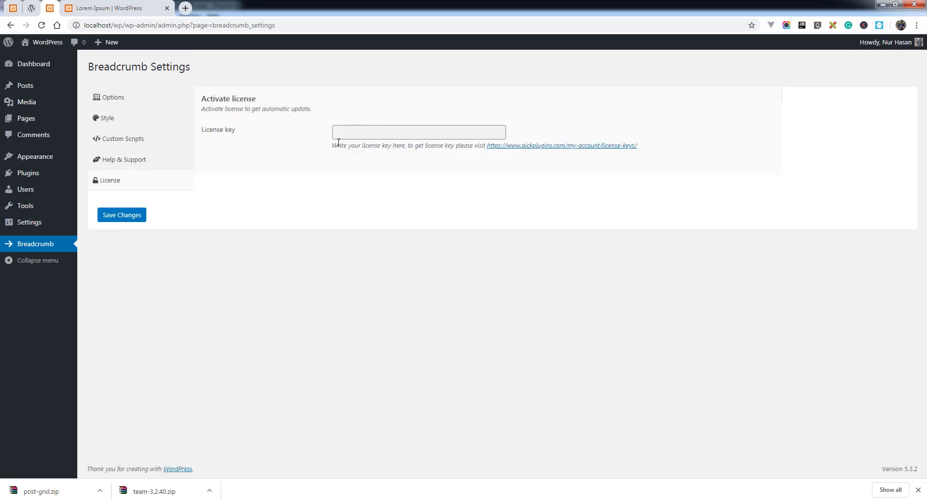
mouse_move(353, 120)
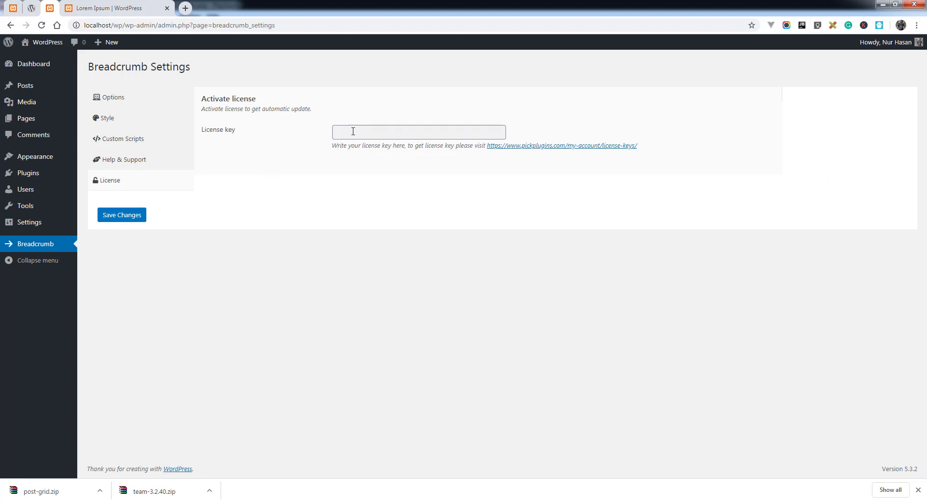
mouse_move(583, 148)
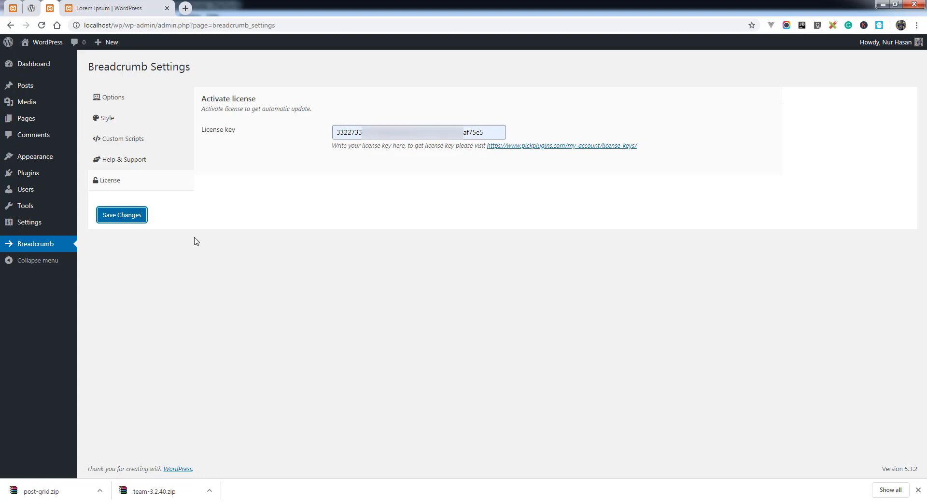
Save the entered license key so License status reports active
click(122, 214)
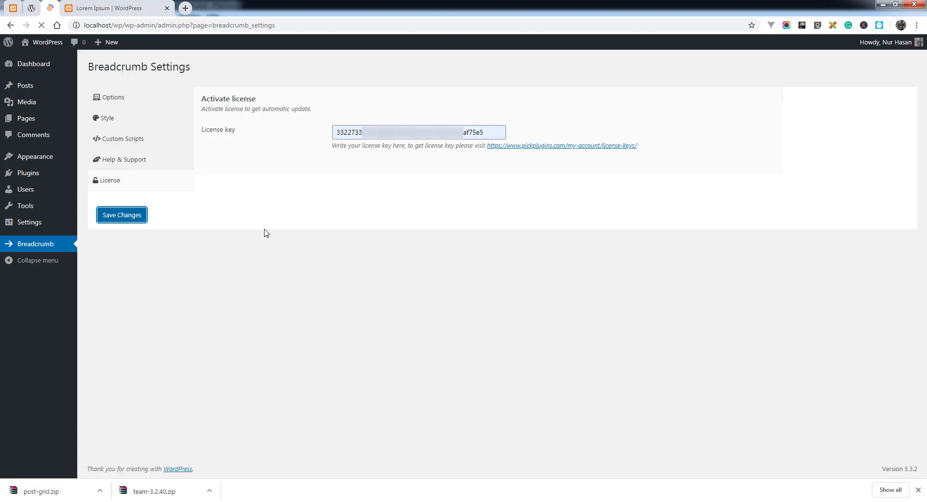
click(121, 215)
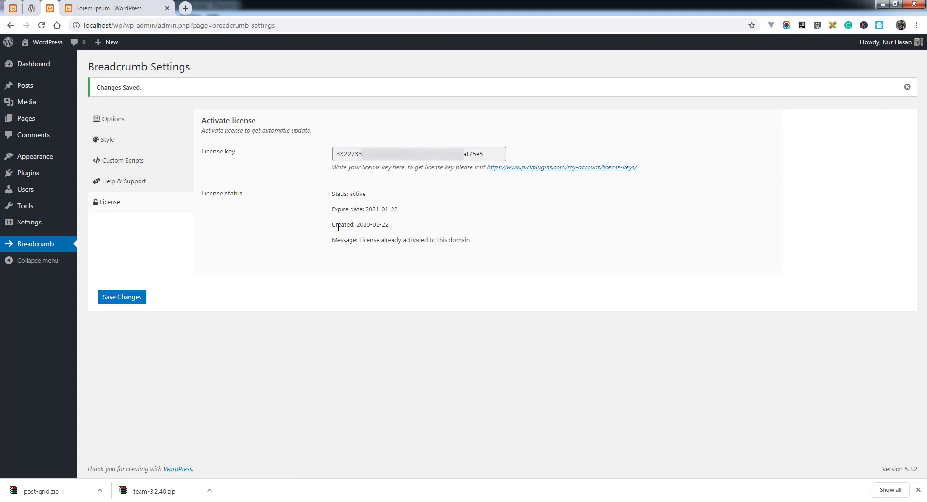
mouse_move(432, 240)
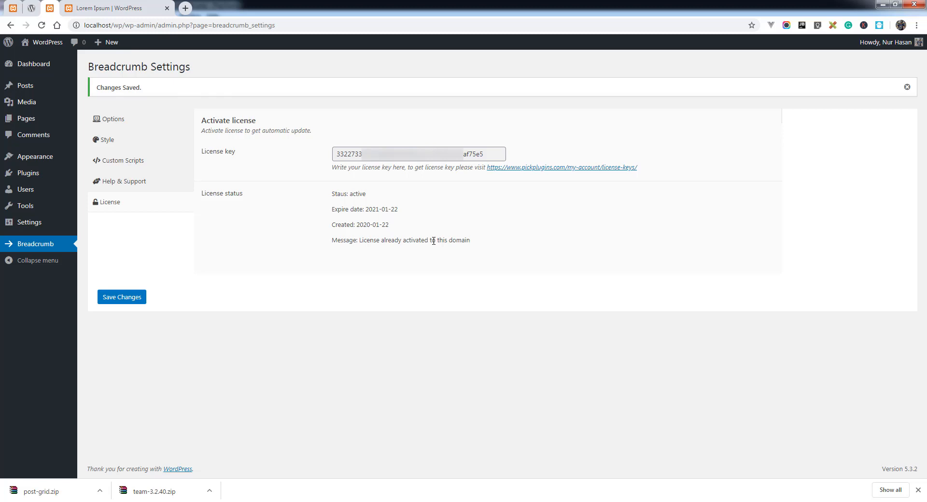